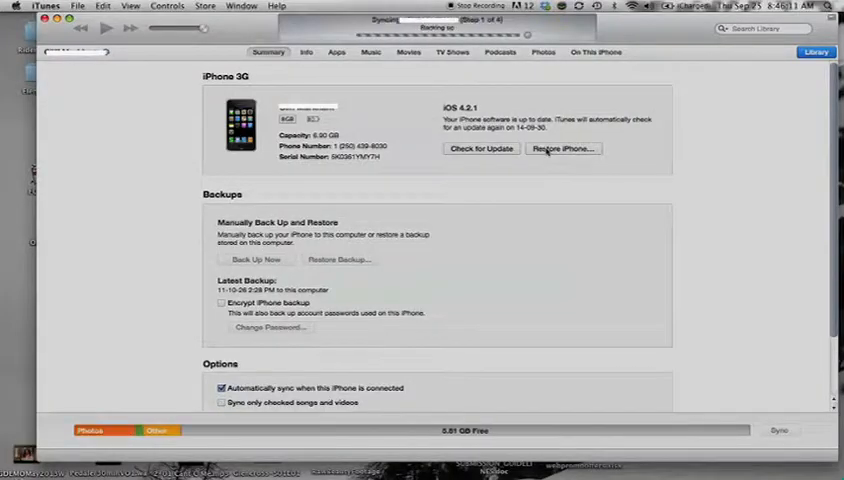
- Choose Restore iPhone on the iPhone 3G Summary page and confirm the firmware restore prompt
left_click(563, 148)
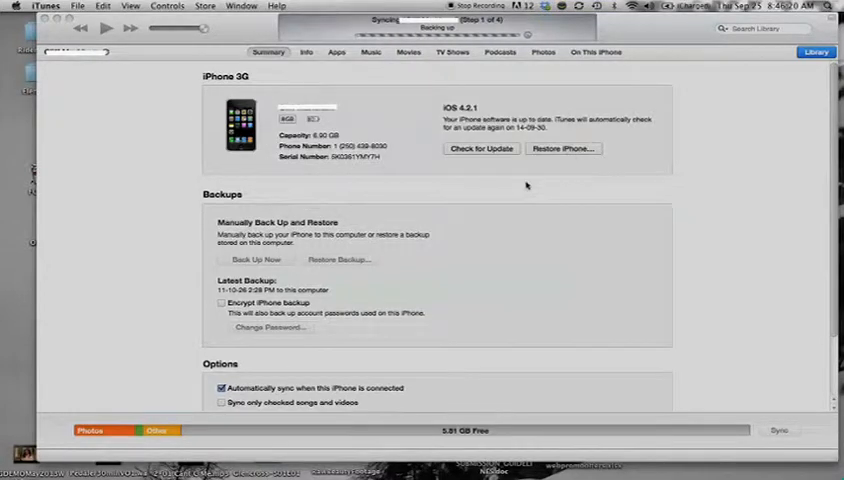
left_click(563, 148)
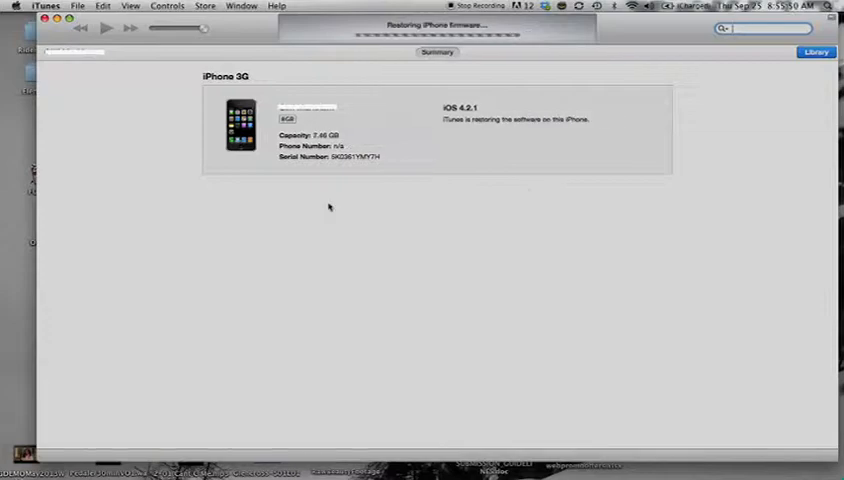